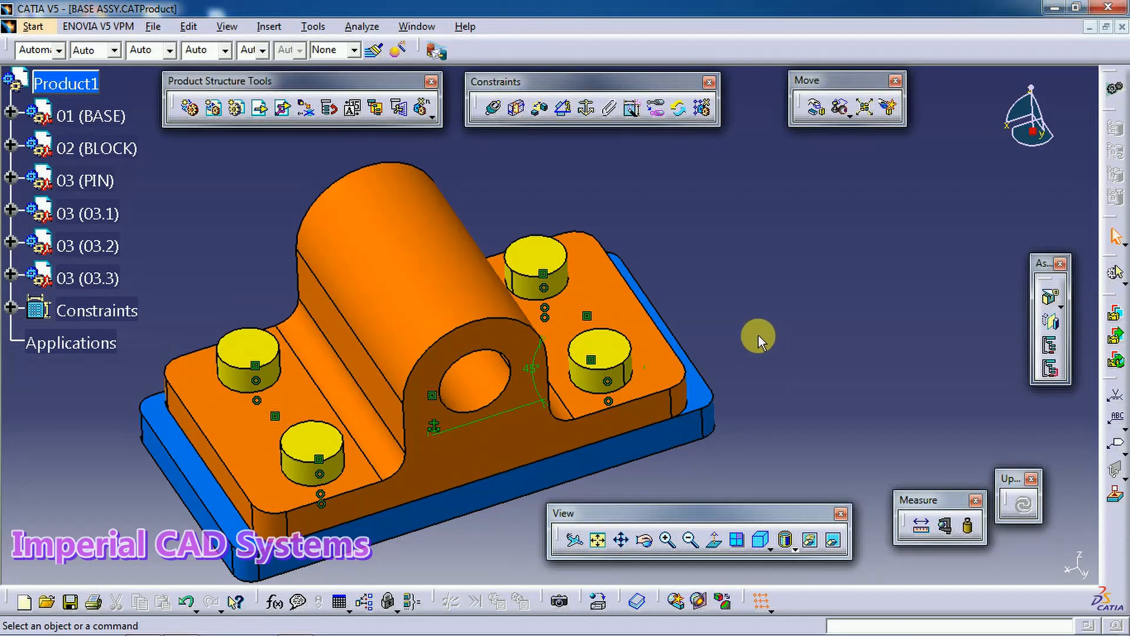
mouse_move(752, 362)
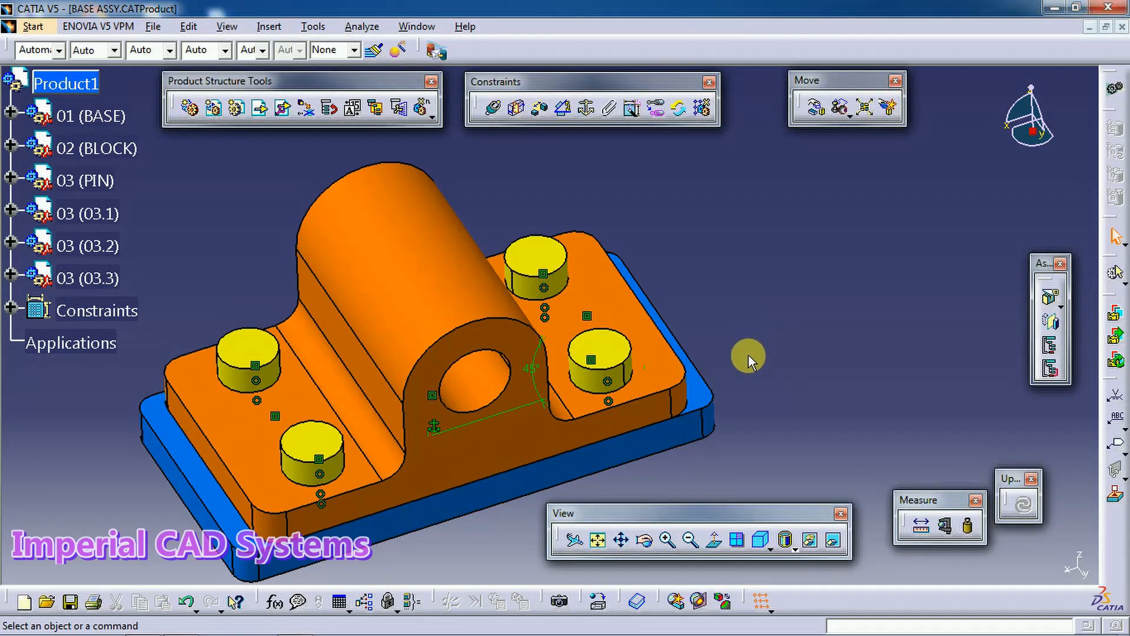
mouse_move(682, 304)
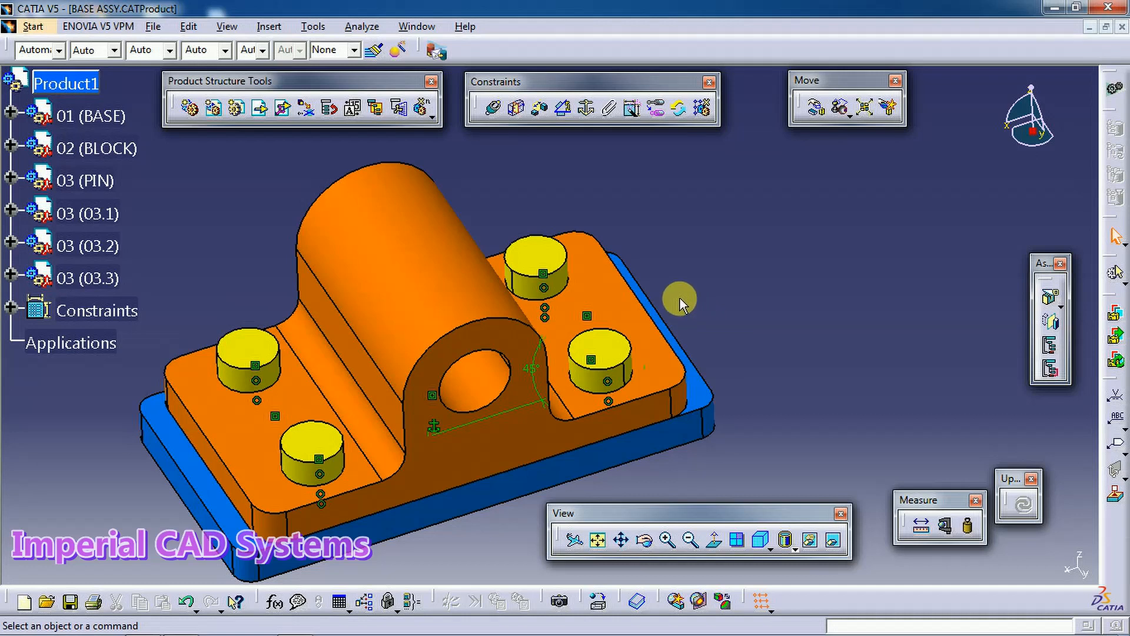
mouse_move(699, 338)
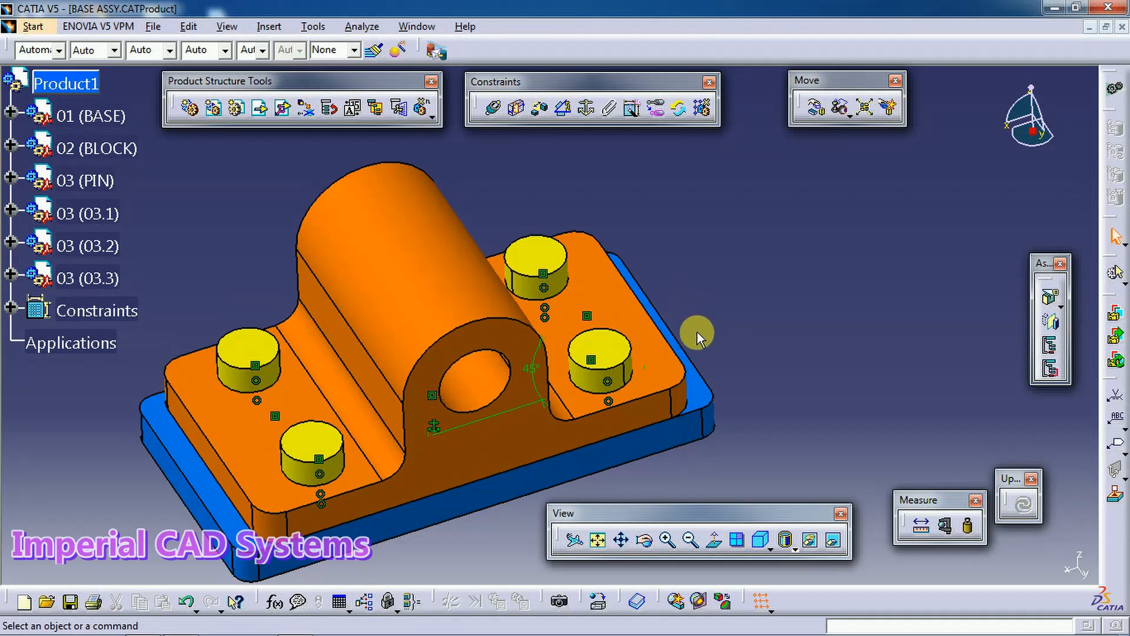
Bring up the Catalog Browser at the ISO Standards level after orbiting the assembly
left_click_drag(700, 335, 497, 274)
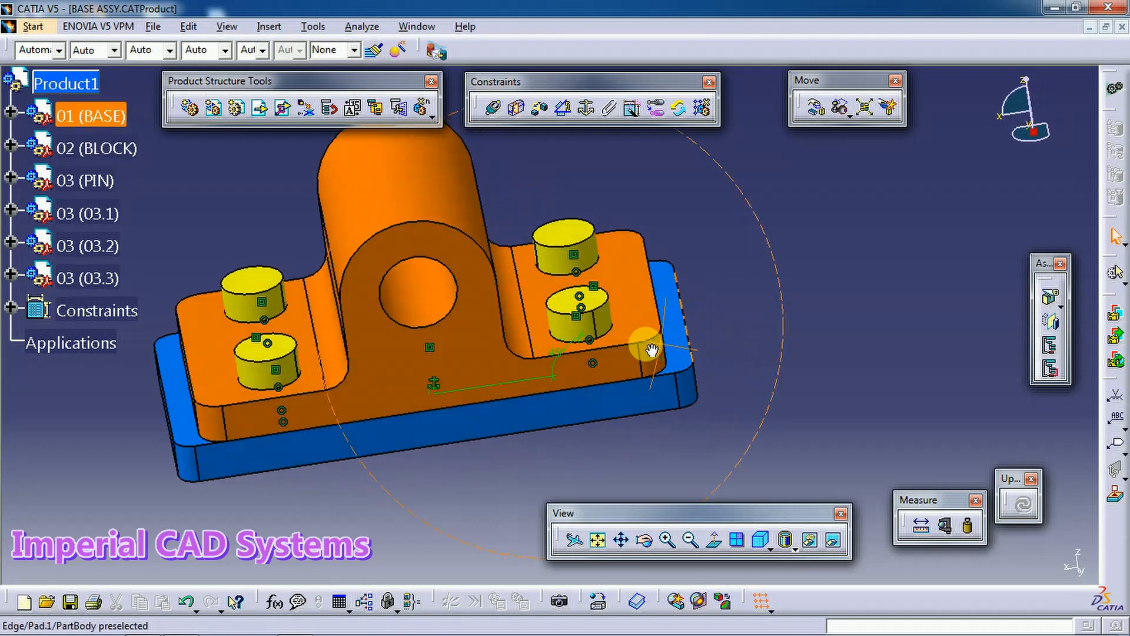
left_click_drag(648, 350, 743, 316)
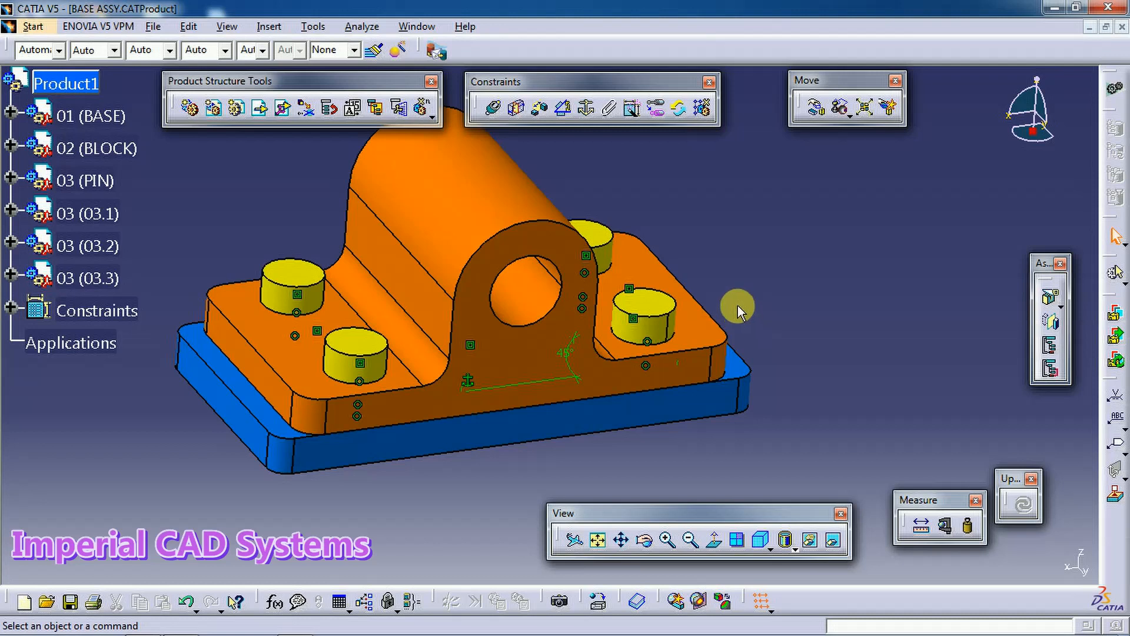
mouse_move(638, 600)
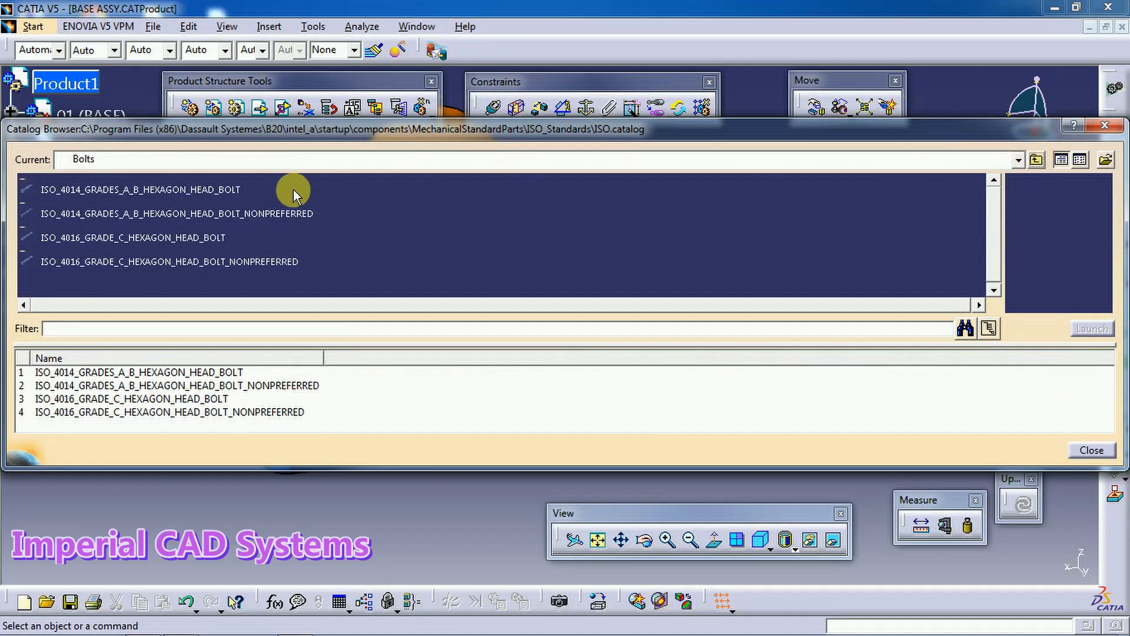
left_click(1020, 159)
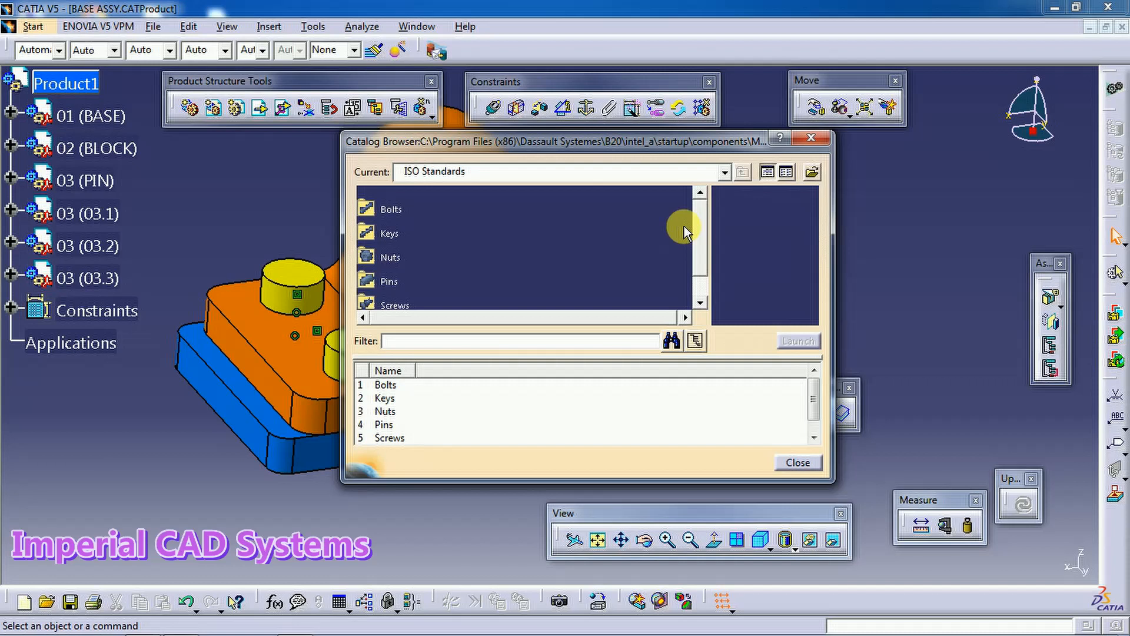
mouse_move(391, 210)
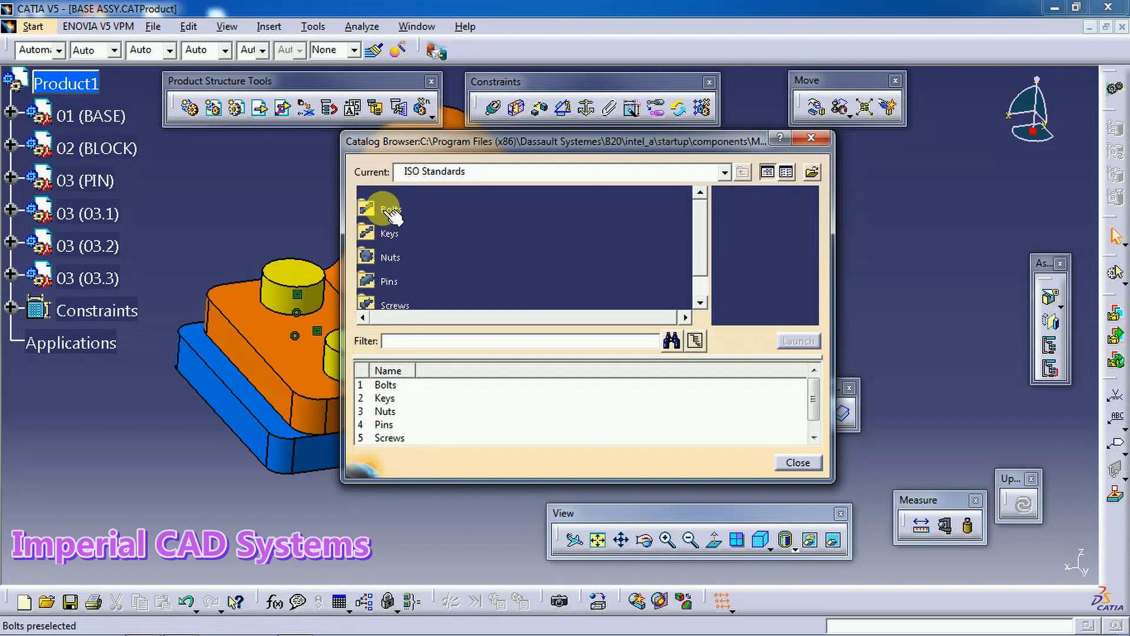
Browse Bolts > ISO_4014_GRADES_A_B_HEXAGON_HEAD_BOLT and scroll down its size table
double_click(389, 209)
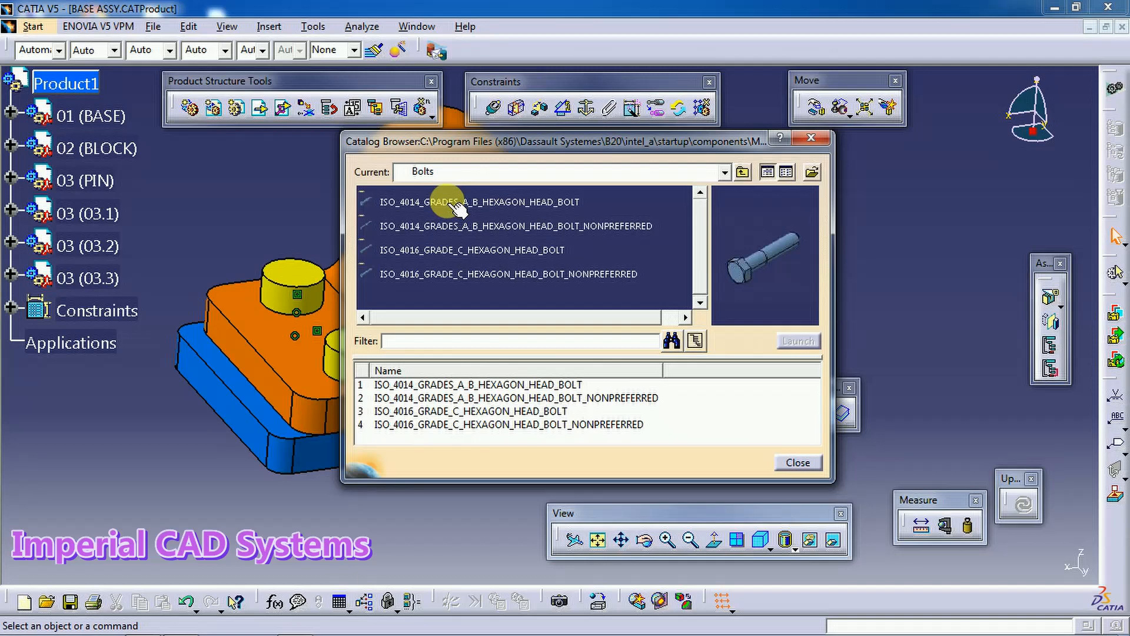
double_click(479, 201)
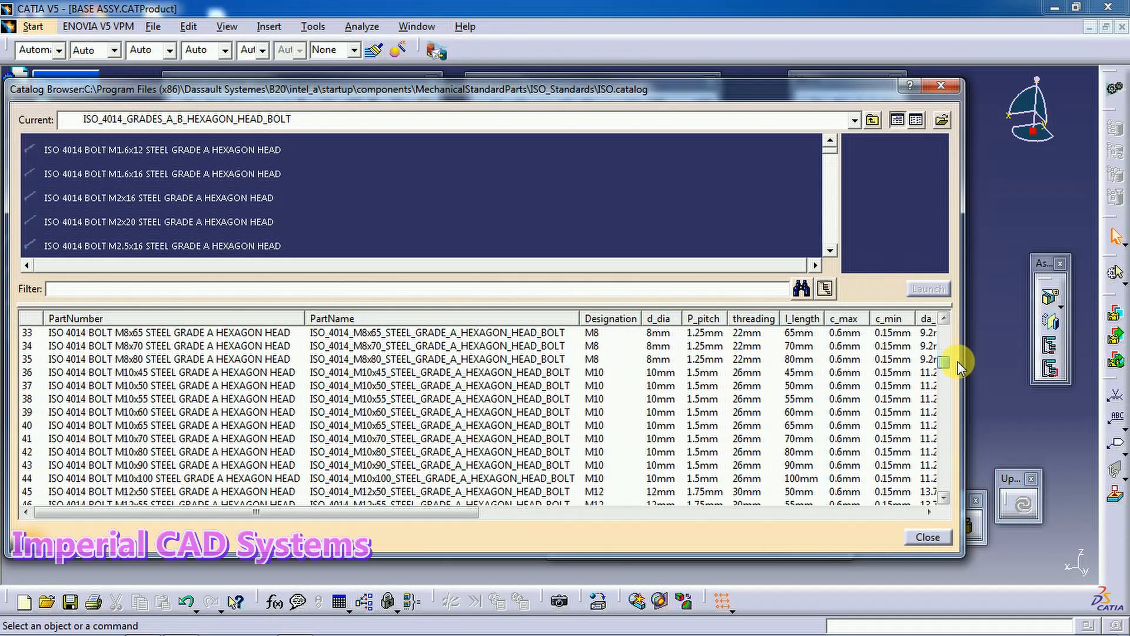
scroll("down", 3)
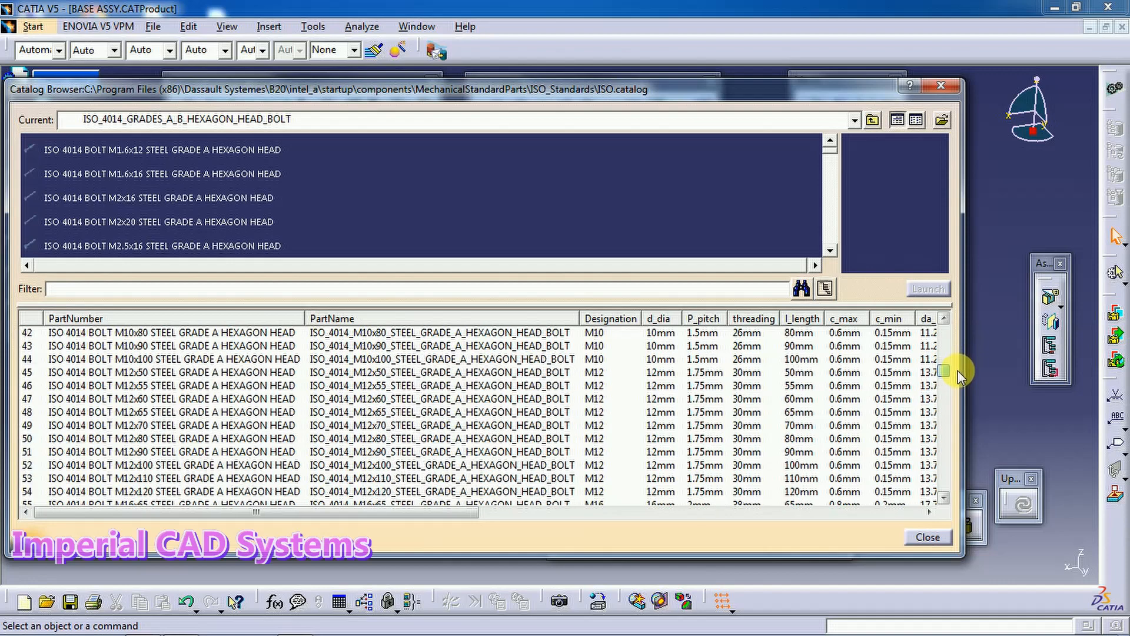
scroll("down", 3)
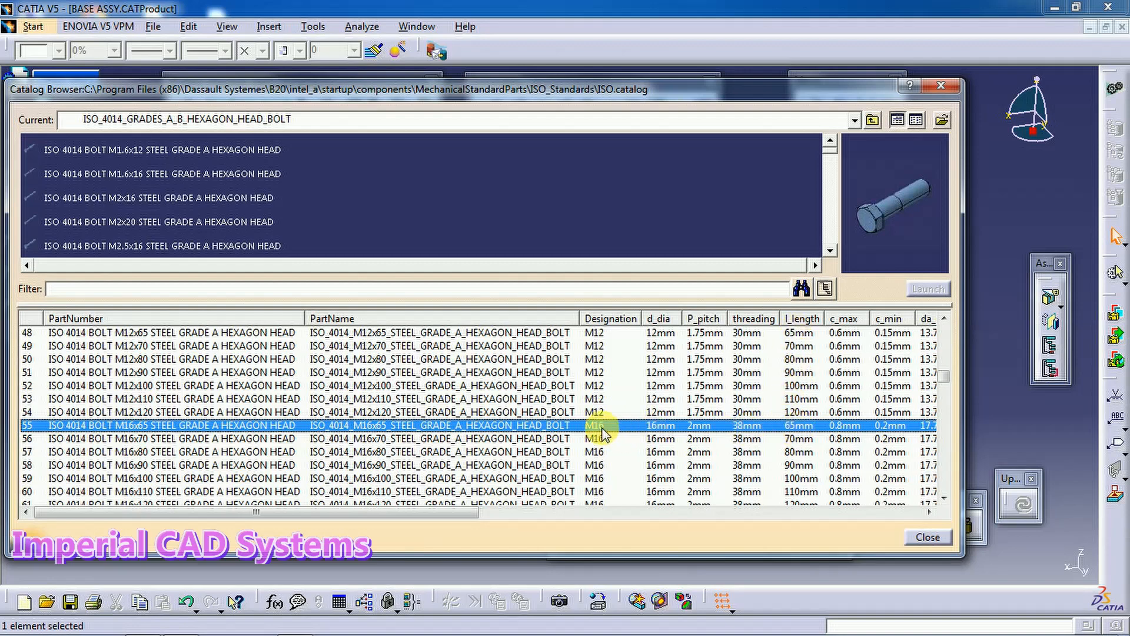
mouse_move(765, 449)
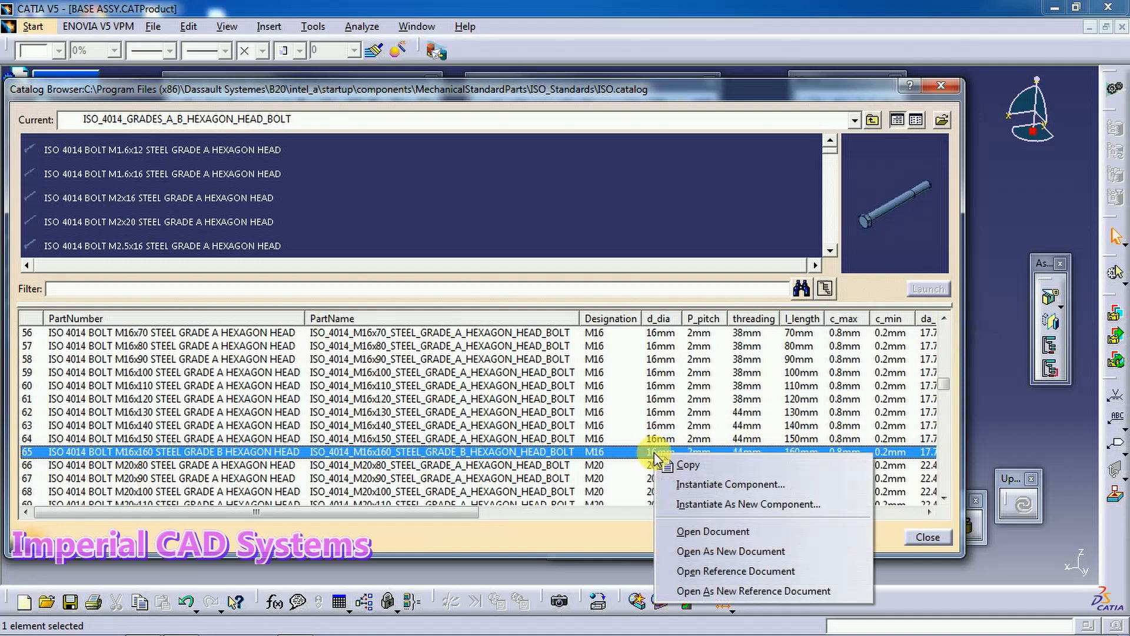
mouse_move(731, 484)
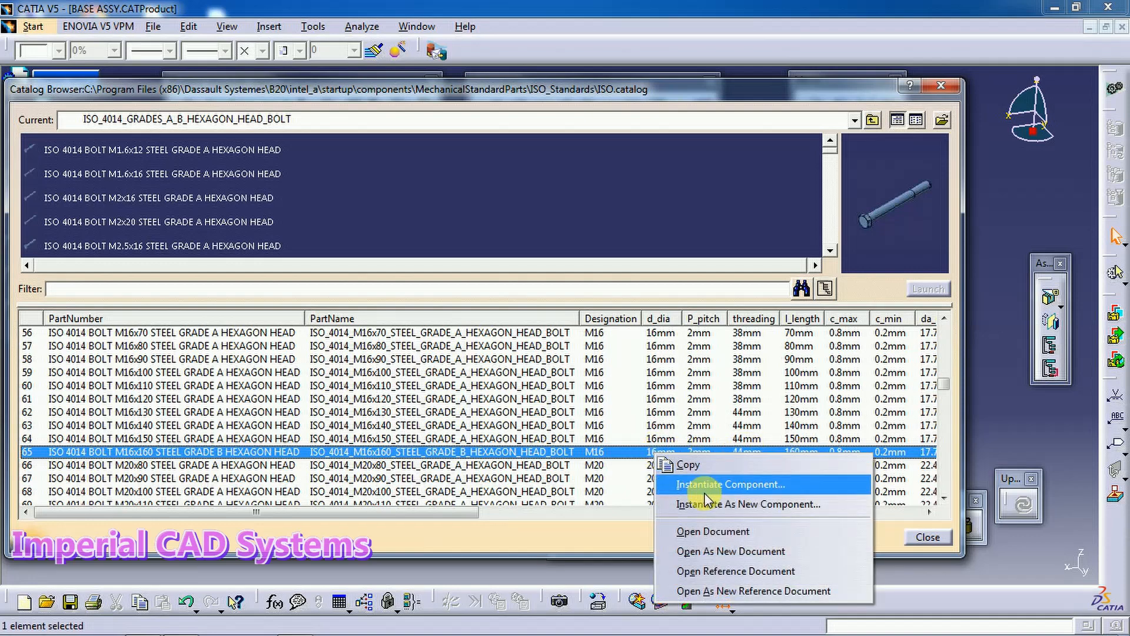
Instantiate the M16x160 steel grade B bolt into the assembly and close the catalog
left_click(732, 484)
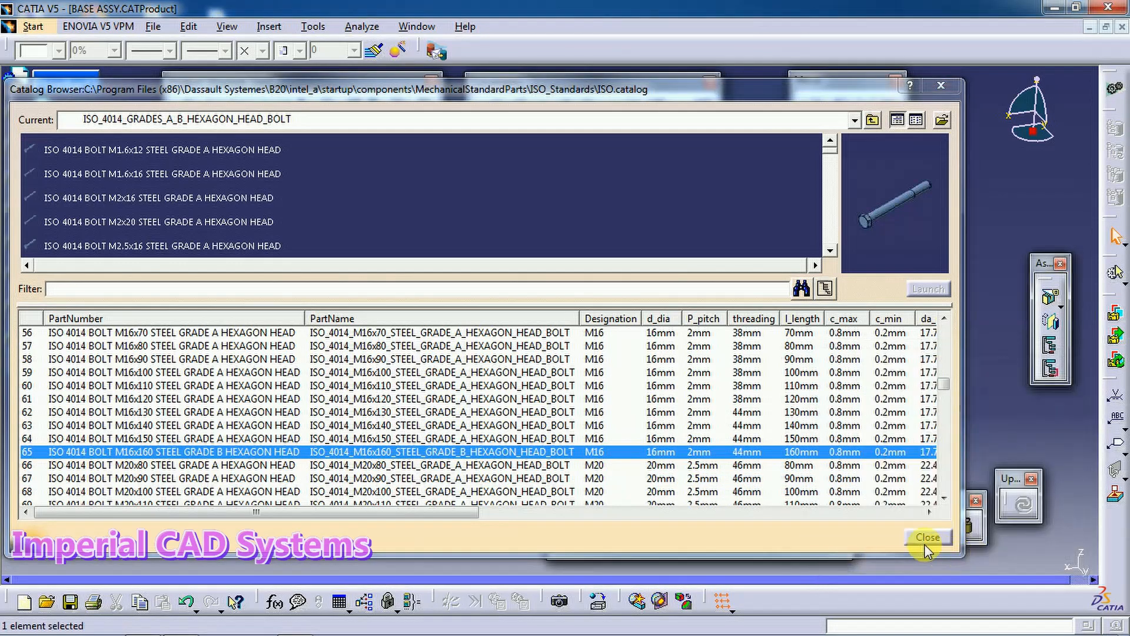
left_click(927, 537)
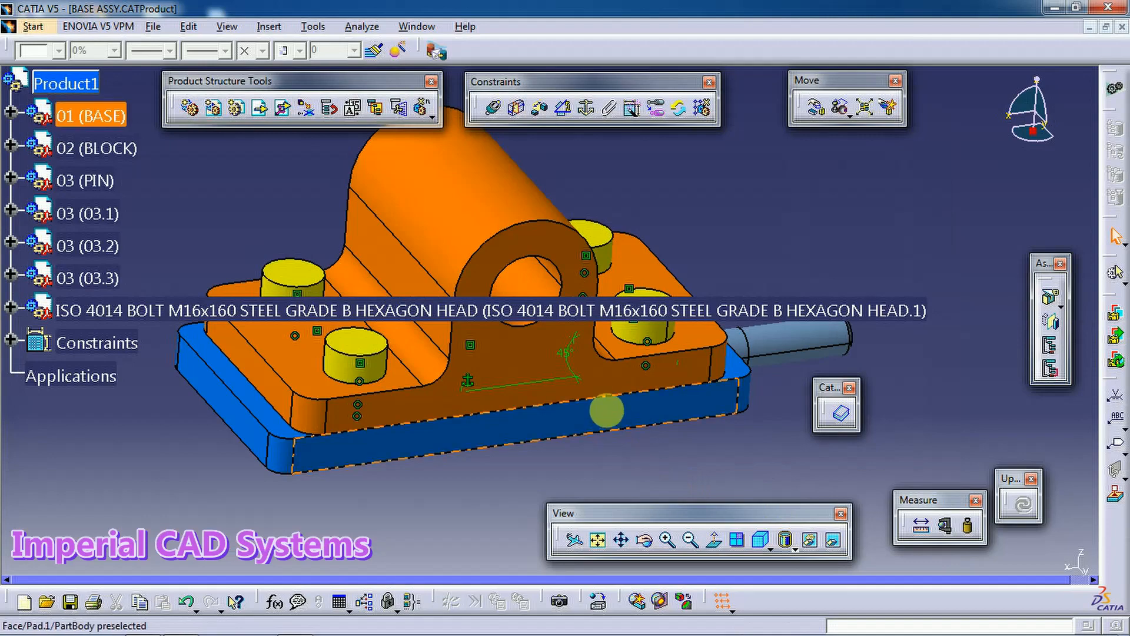
Slide the bolt along Y clear of the base, then rotate it around Y to stand upright
left_click_drag(608, 411, 447, 391)
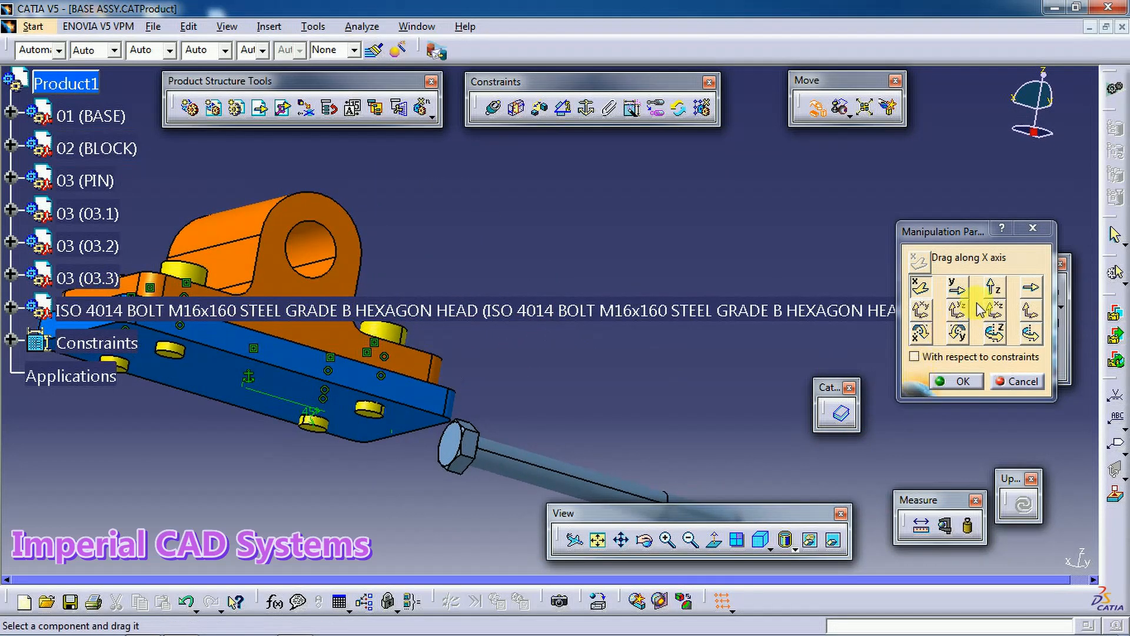
left_click(954, 297)
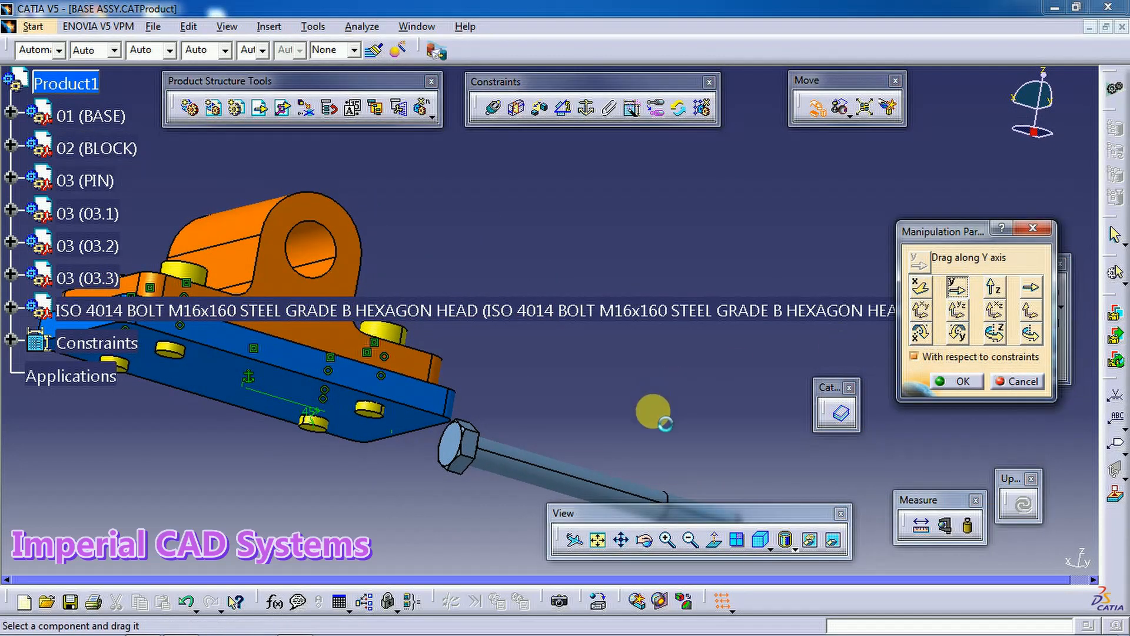
left_click_drag(652, 415, 639, 285)
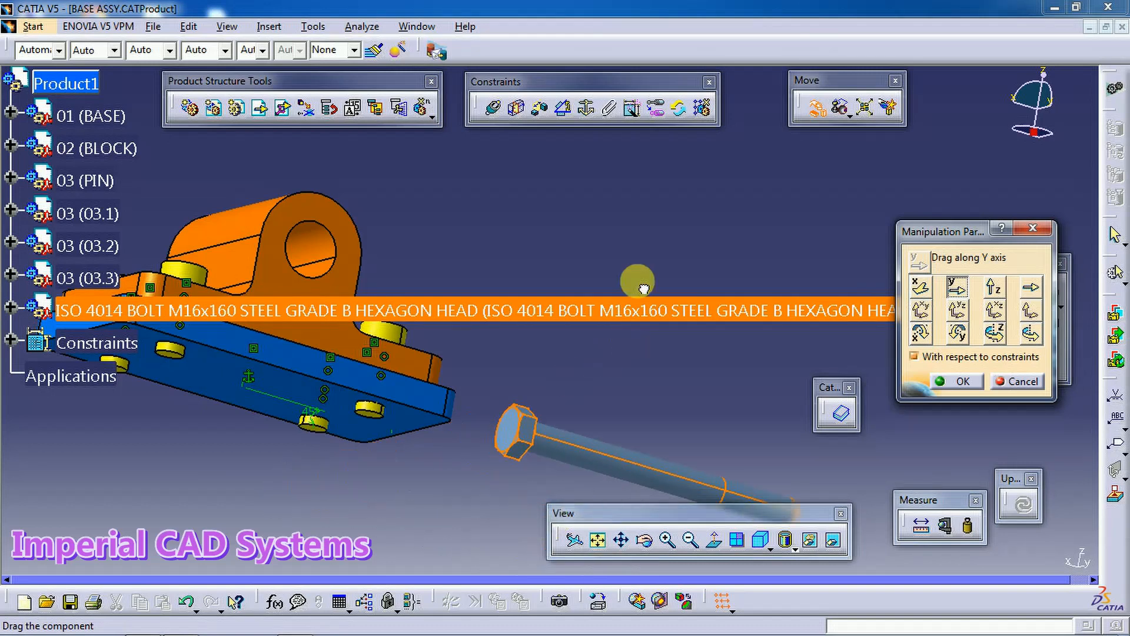
left_click_drag(637, 281, 606, 361)
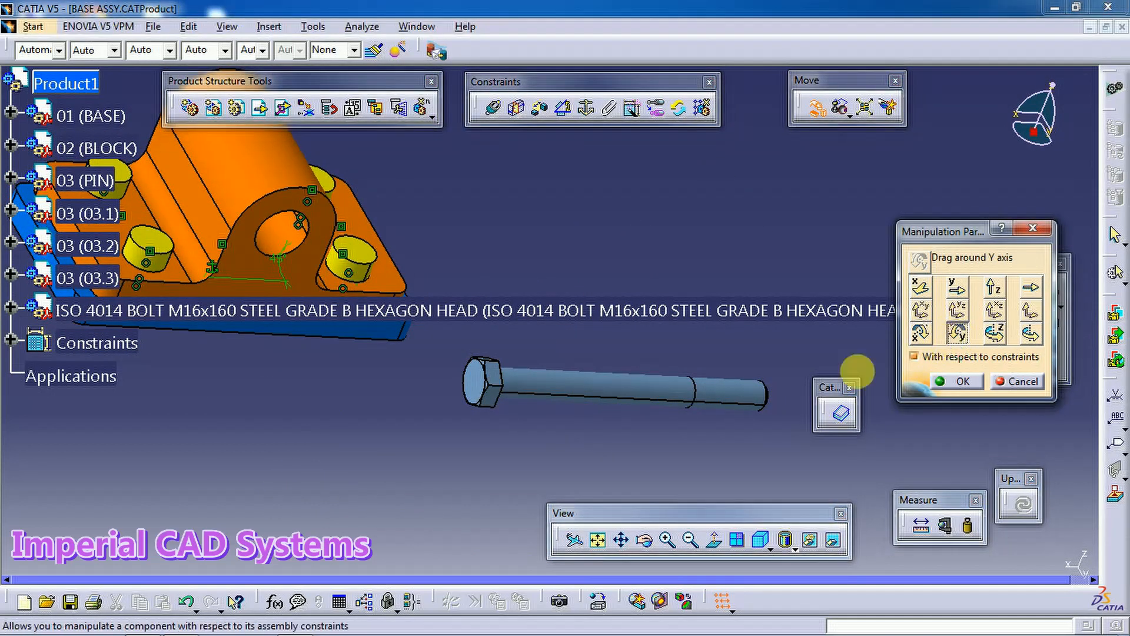
left_click_drag(619, 381, 414, 482)
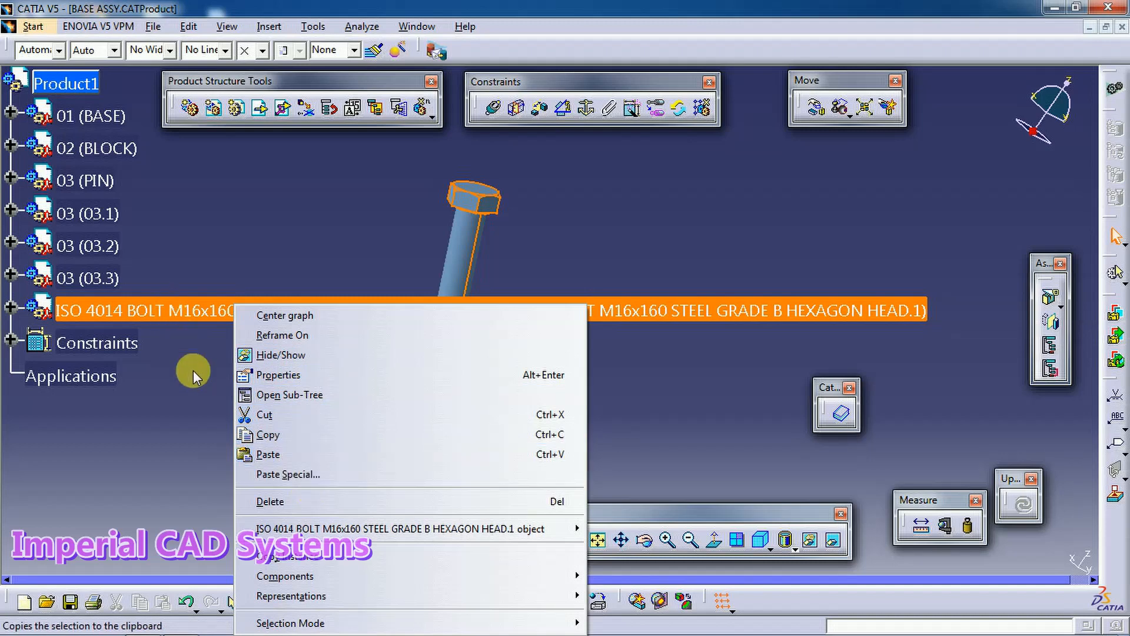
Set the bolt's Part Number to 04 in its Properties so it shows as 04 in the tree
left_click(278, 374)
type("01")
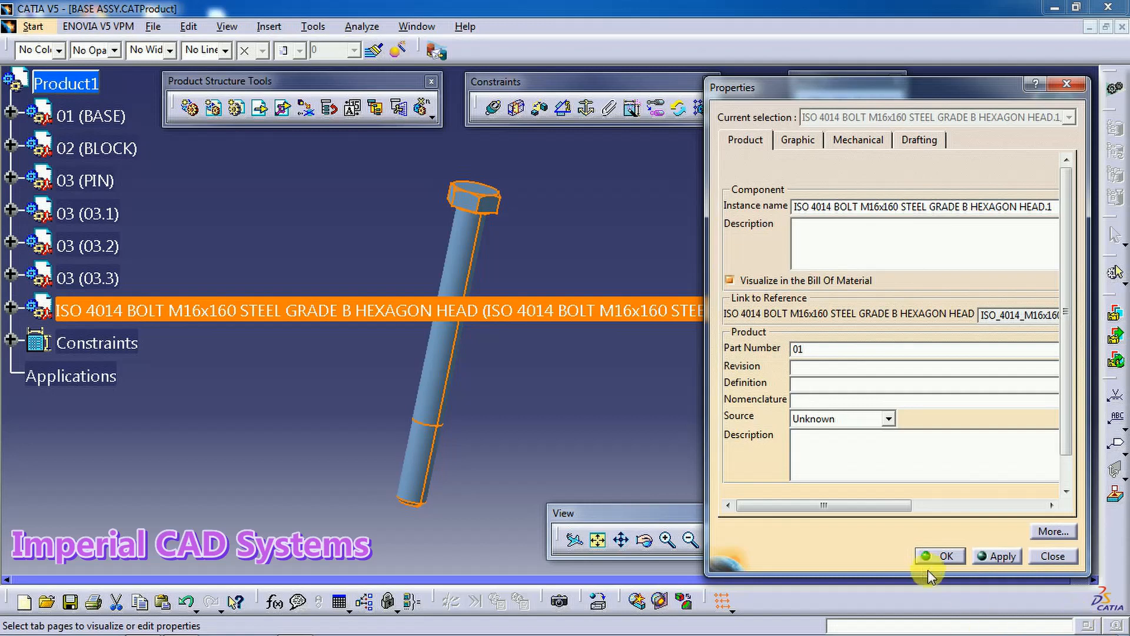
left_click(939, 556)
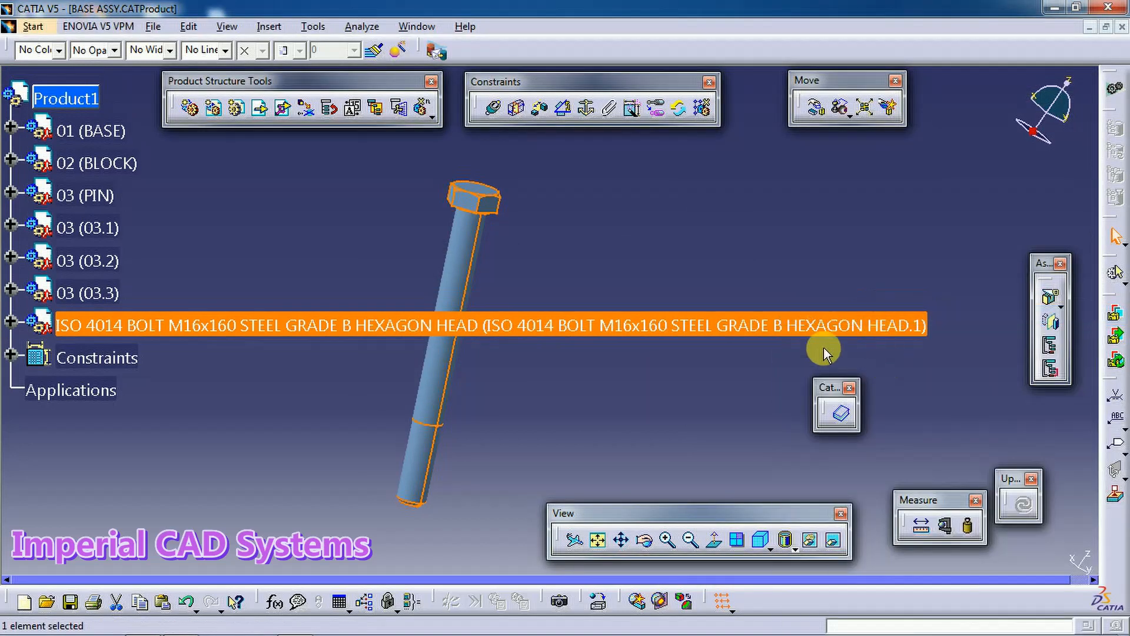
right_click(826, 354)
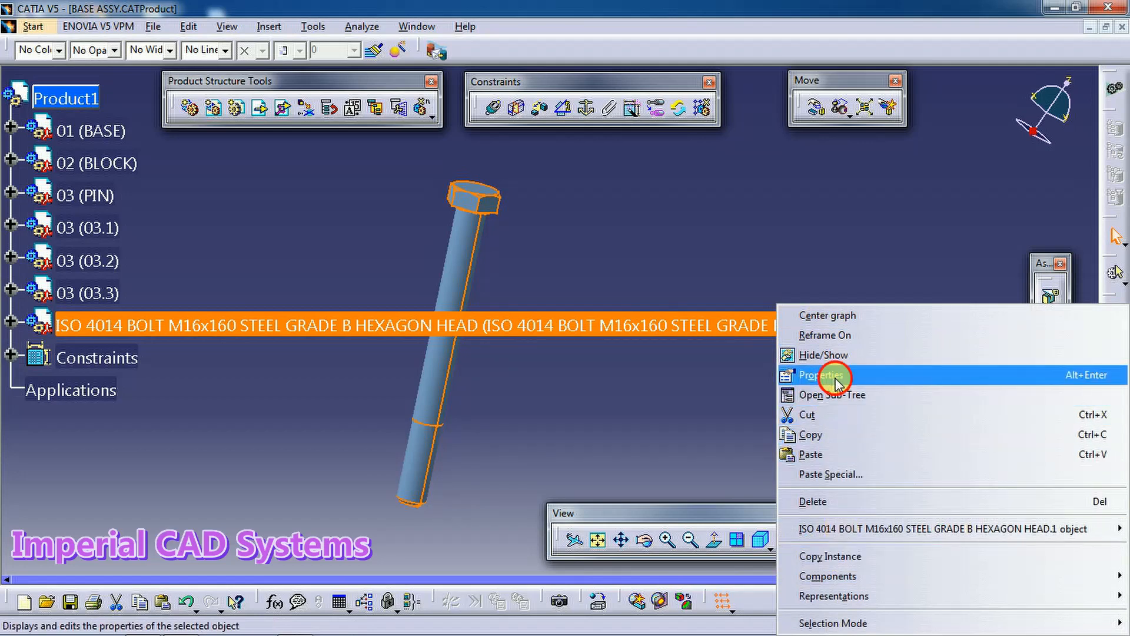
left_click(819, 374)
type("04")
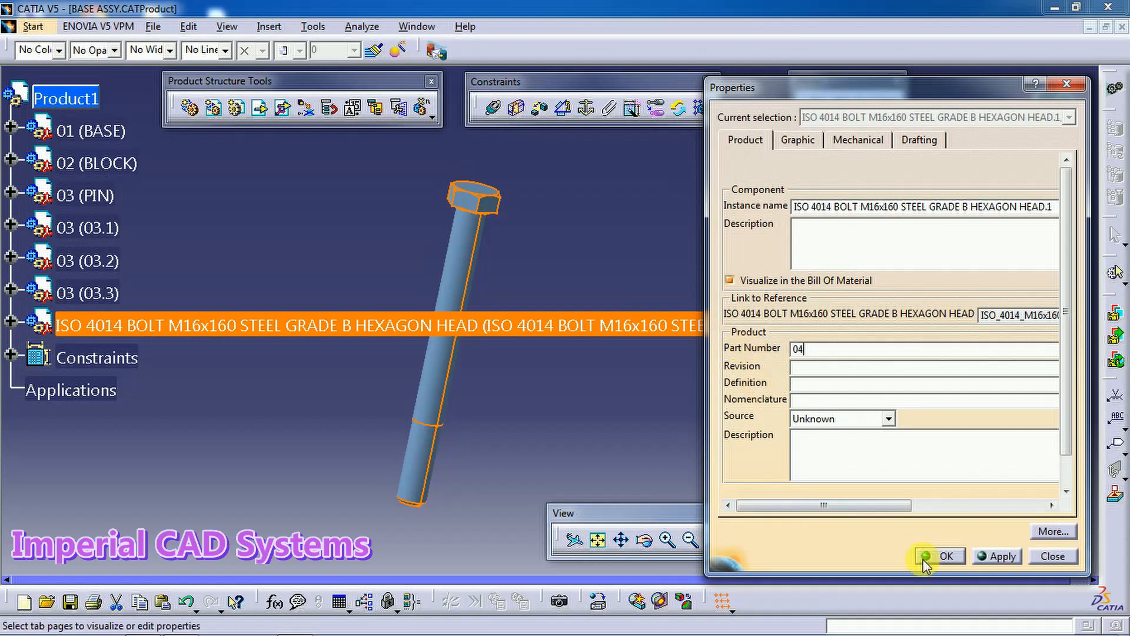
left_click(944, 556)
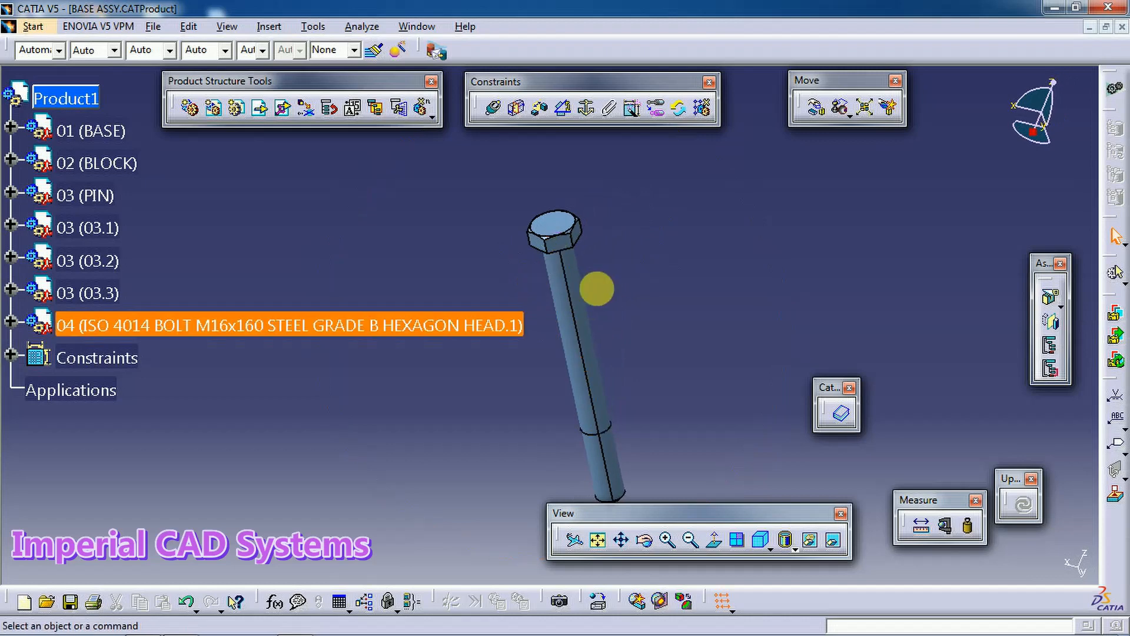
Expand the bolt node, part 04 and Pad.5 in the tree to reveal Sketch.6
left_click_drag(596, 289, 618, 343)
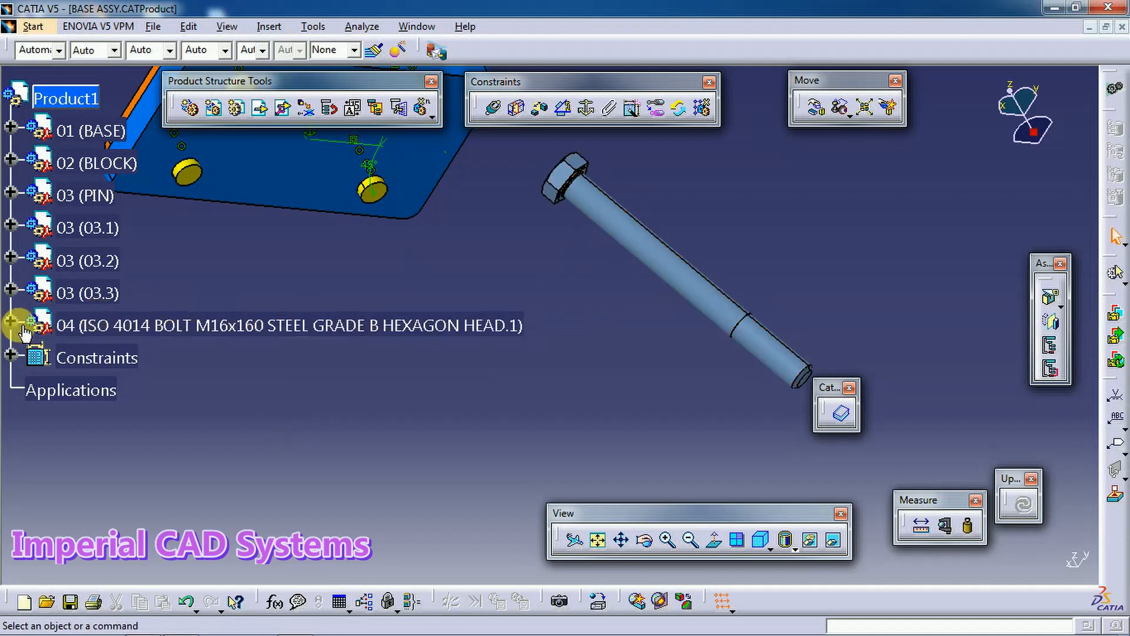
left_click(13, 325)
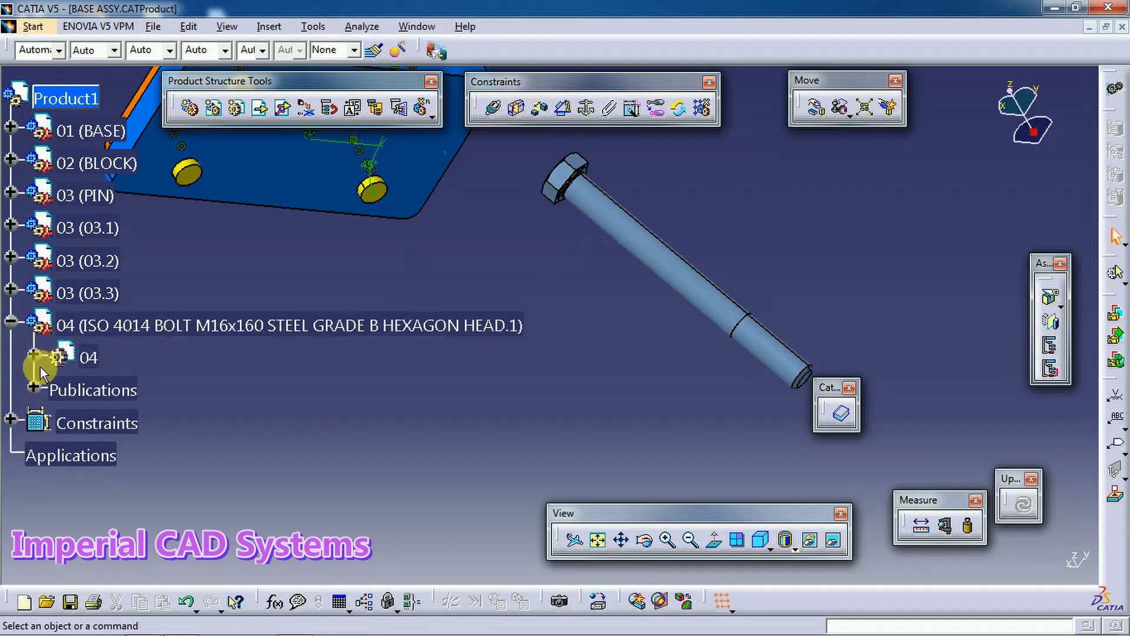
left_click(41, 358)
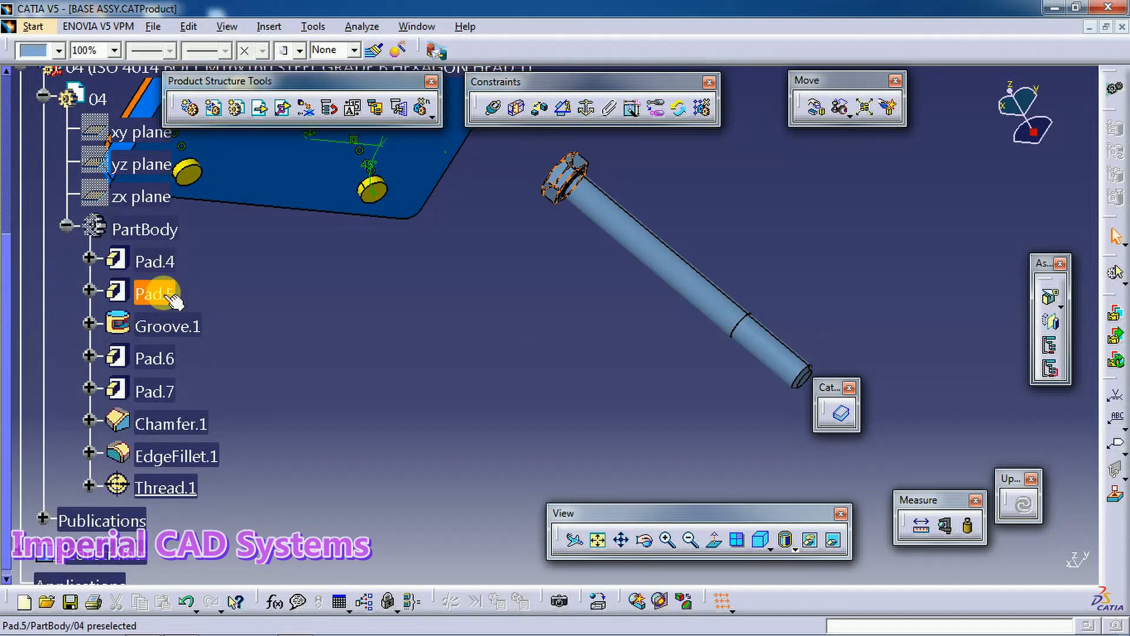
left_click(154, 294)
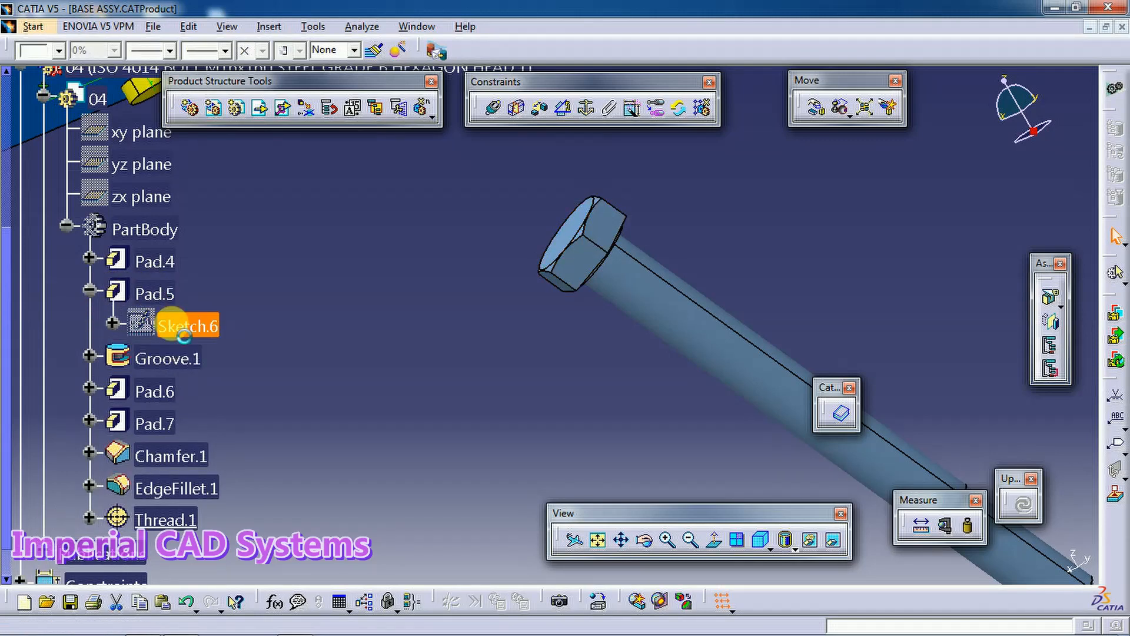
In Sketch.6, free the 24 mm head width from its formula, set it to 28 mm and exit the sketch
double_click(189, 325)
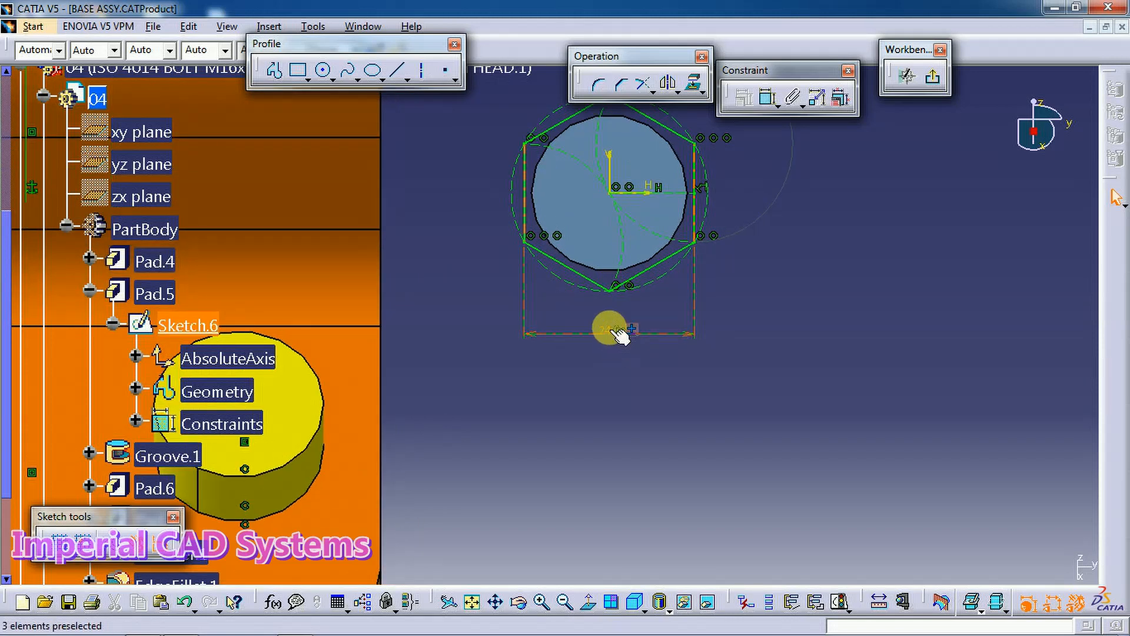
double_click(609, 330)
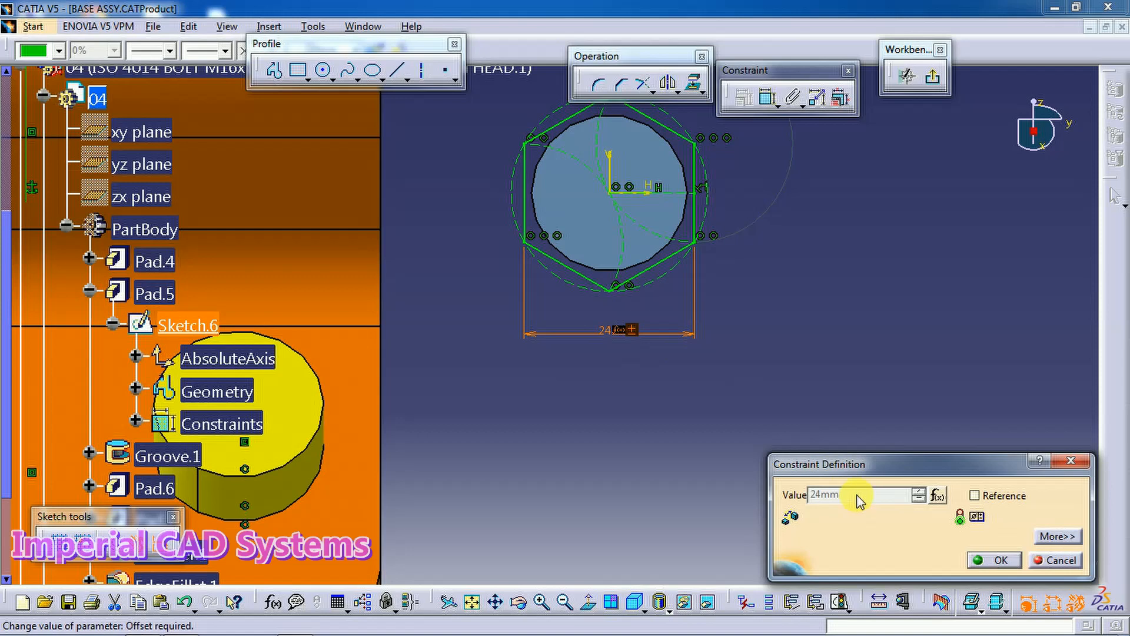
mouse_move(941, 501)
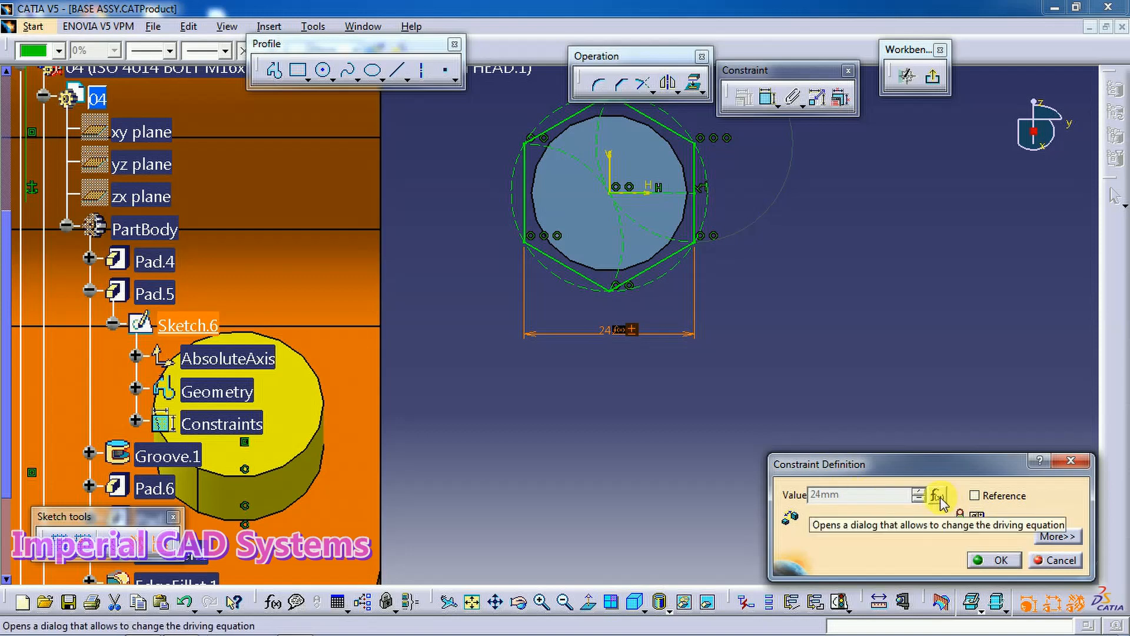
left_click(938, 497)
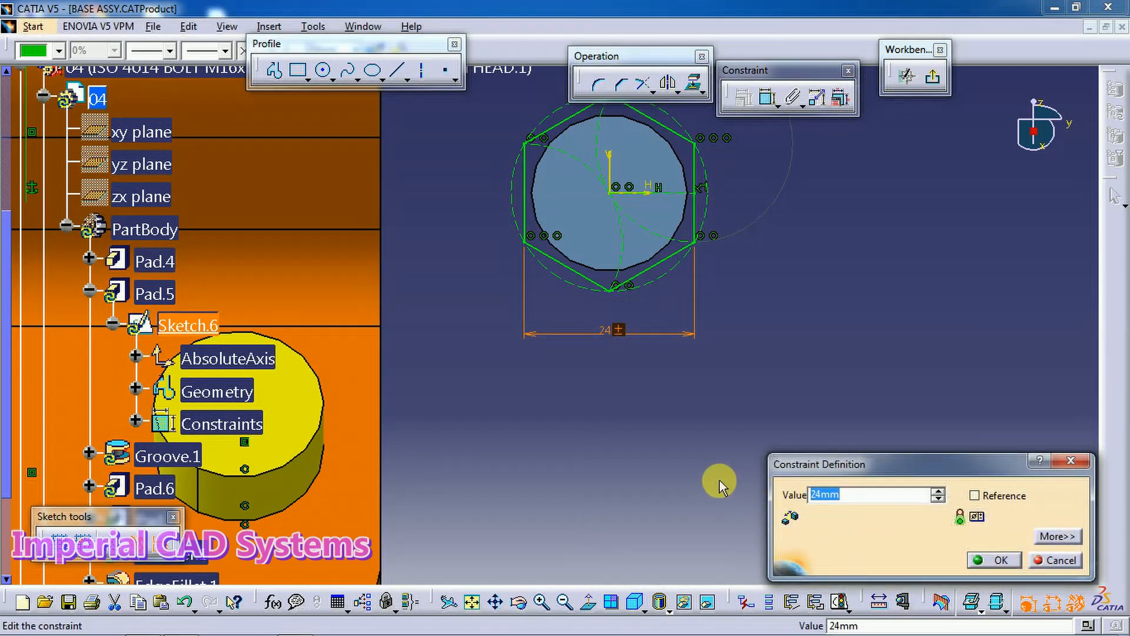
type("28")
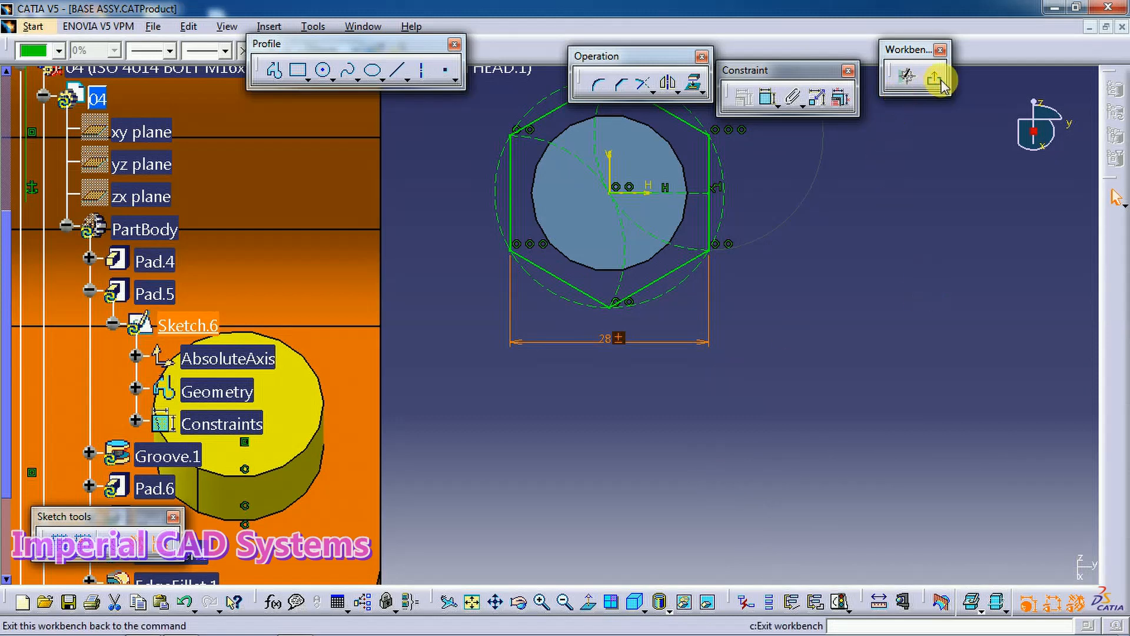
left_click(935, 78)
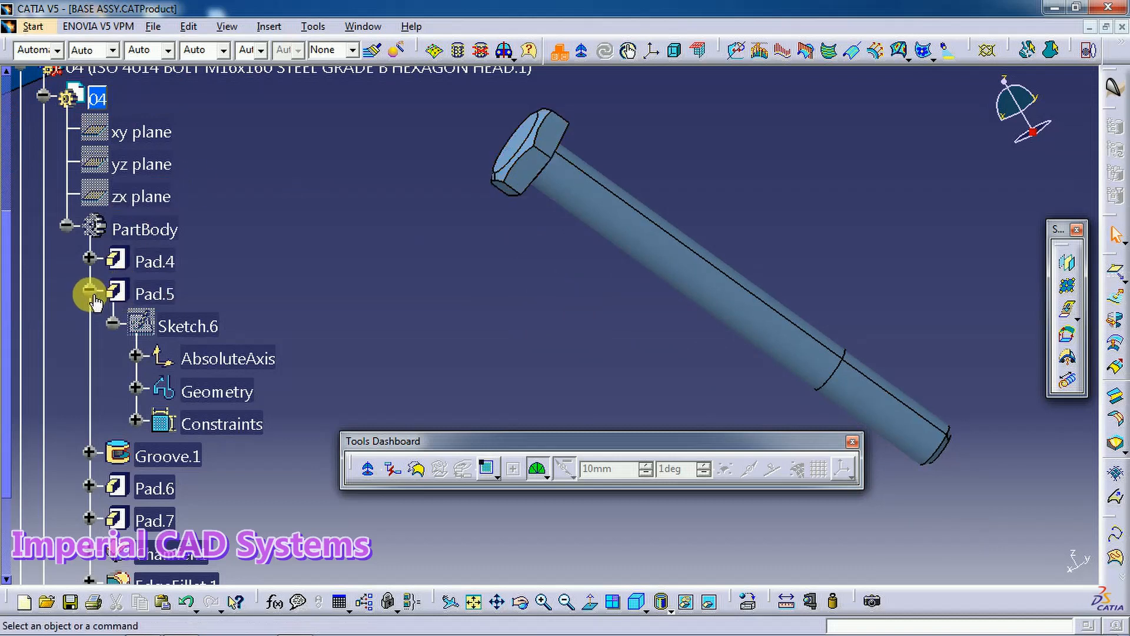
Collapse Pad.5 and bring up the definition of the shank pad Pad.6
left_click(88, 293)
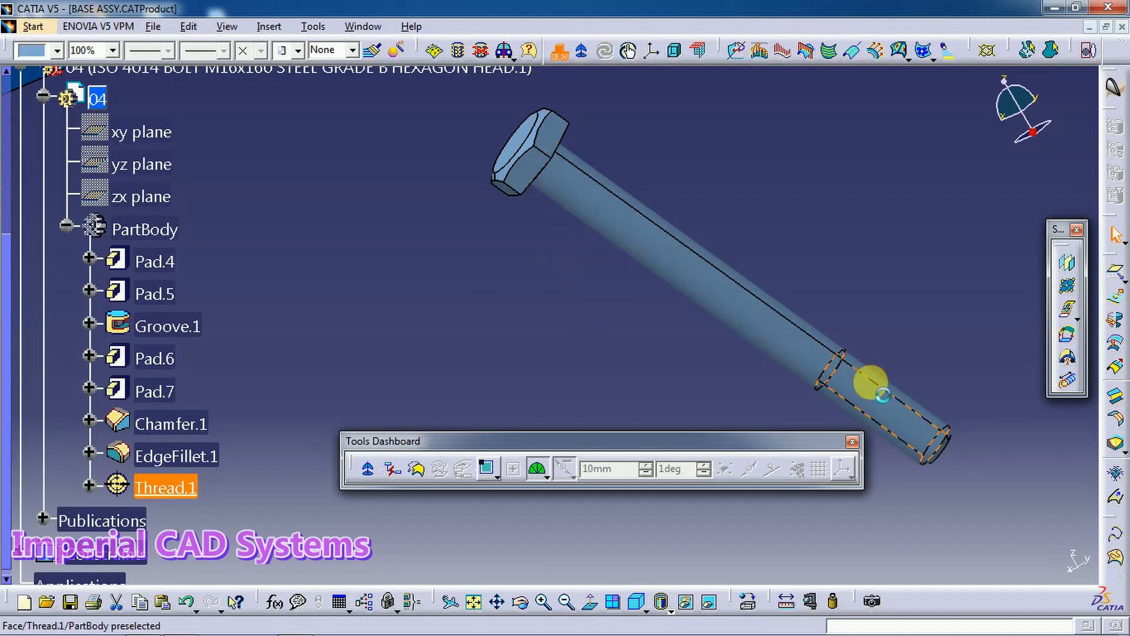
mouse_move(897, 400)
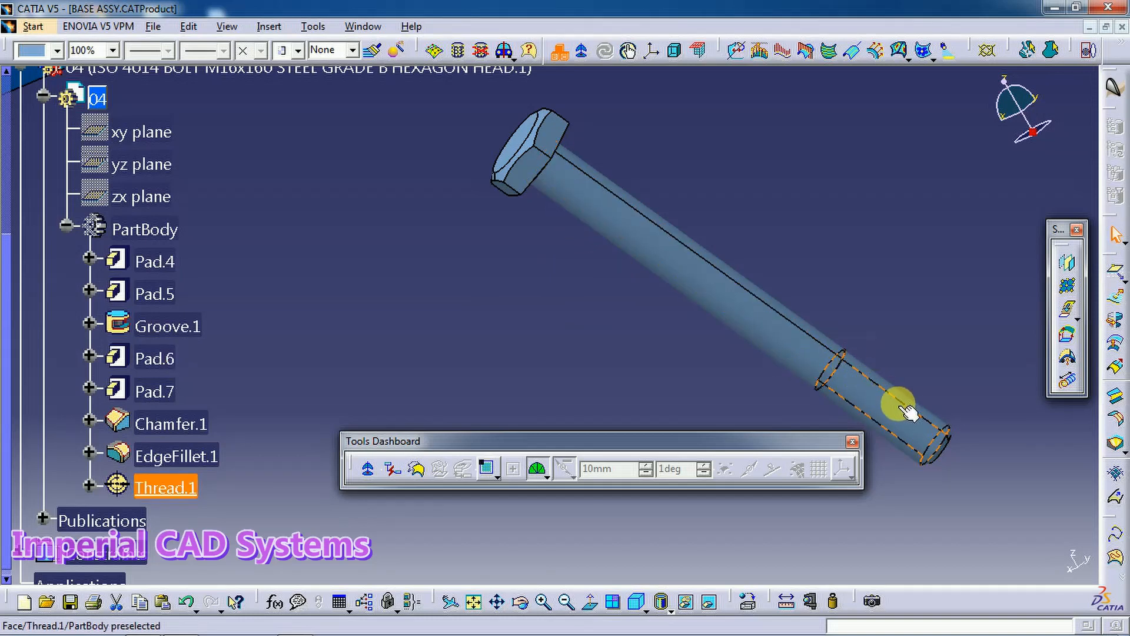
left_click(153, 358)
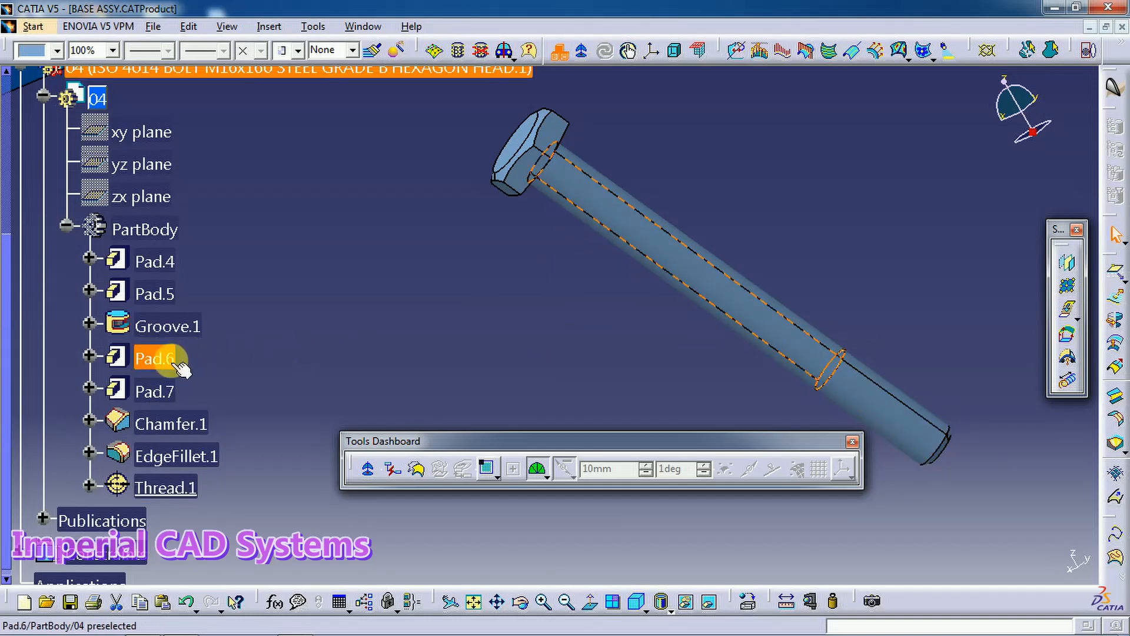
left_click(709, 339)
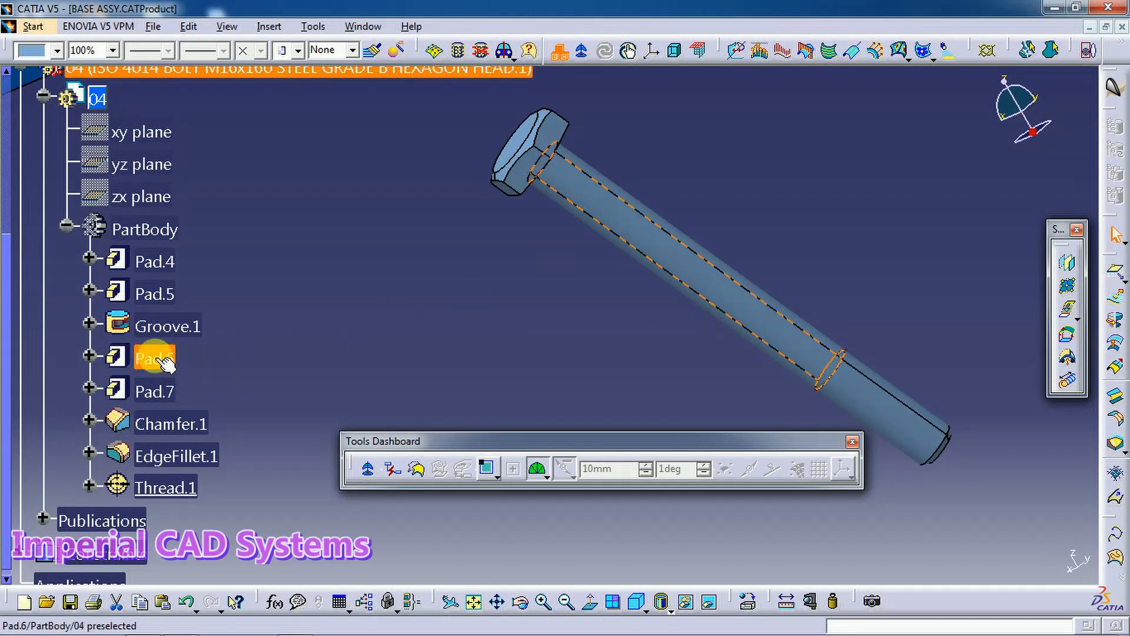
double_click(153, 358)
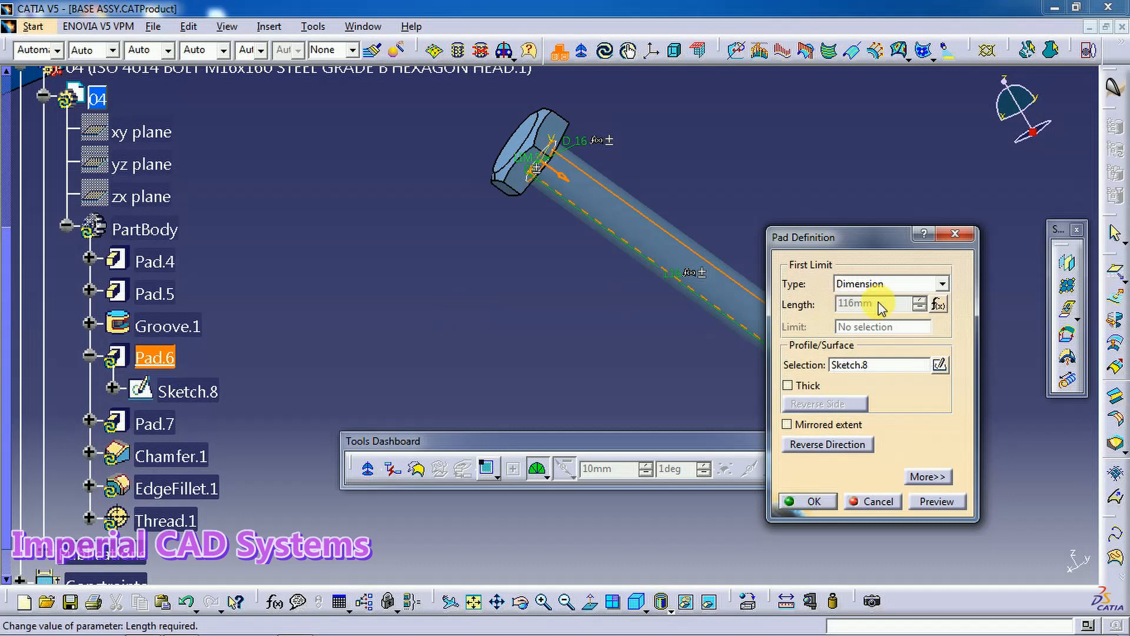
Remove the formula driving Pad.6's 116 mm length and set the length to 75 mm
left_click(937, 304)
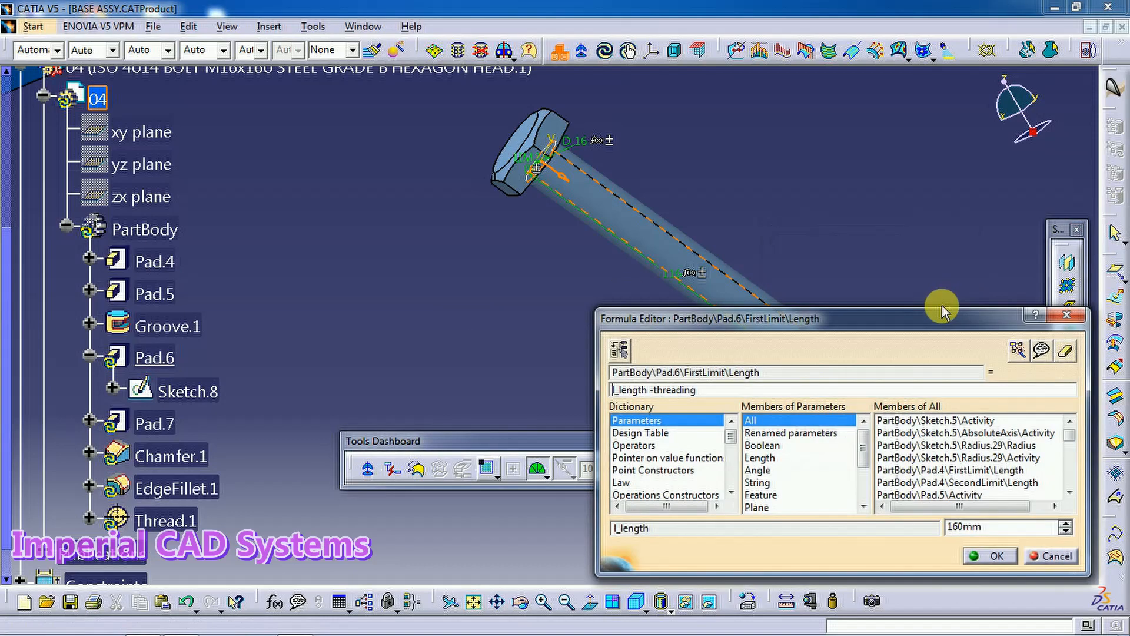
left_click(1066, 350)
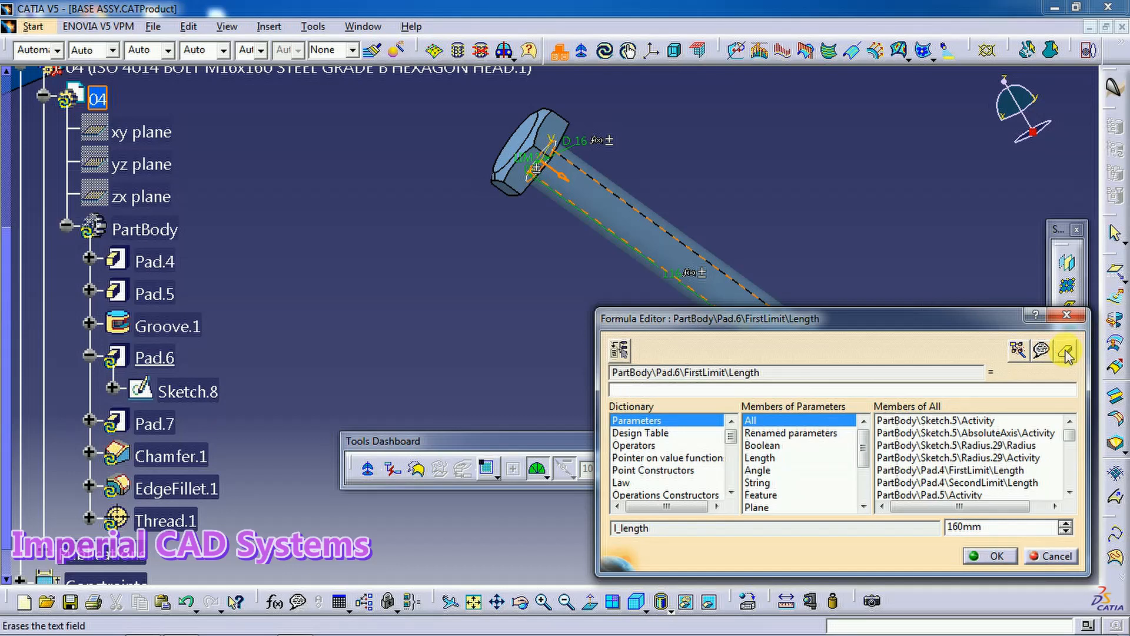
left_click(1049, 556)
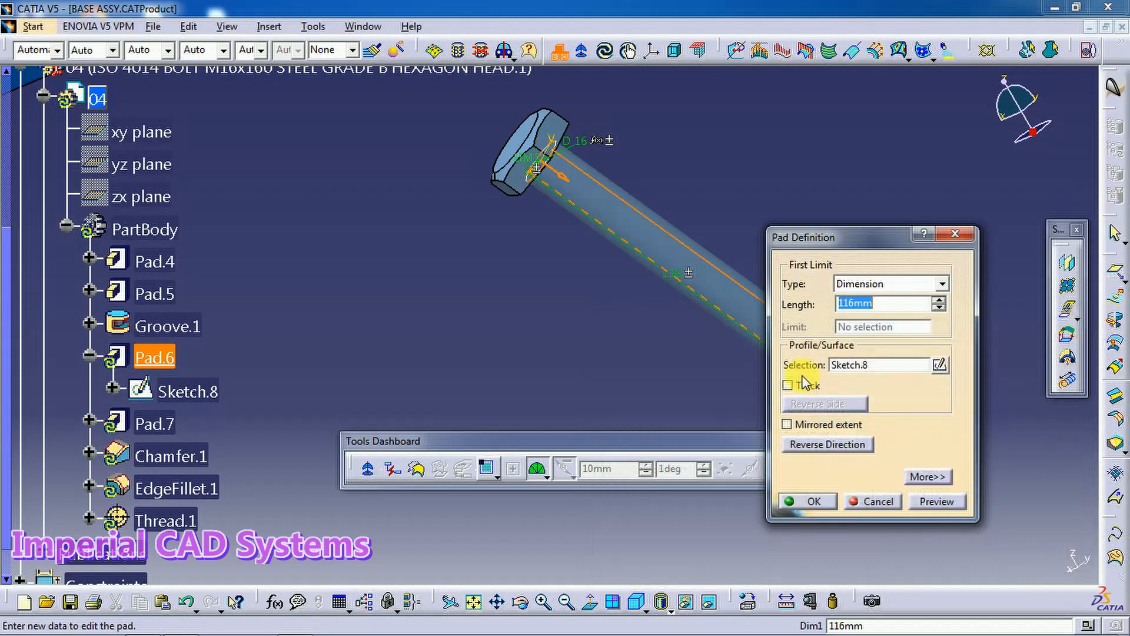
mouse_move(775, 310)
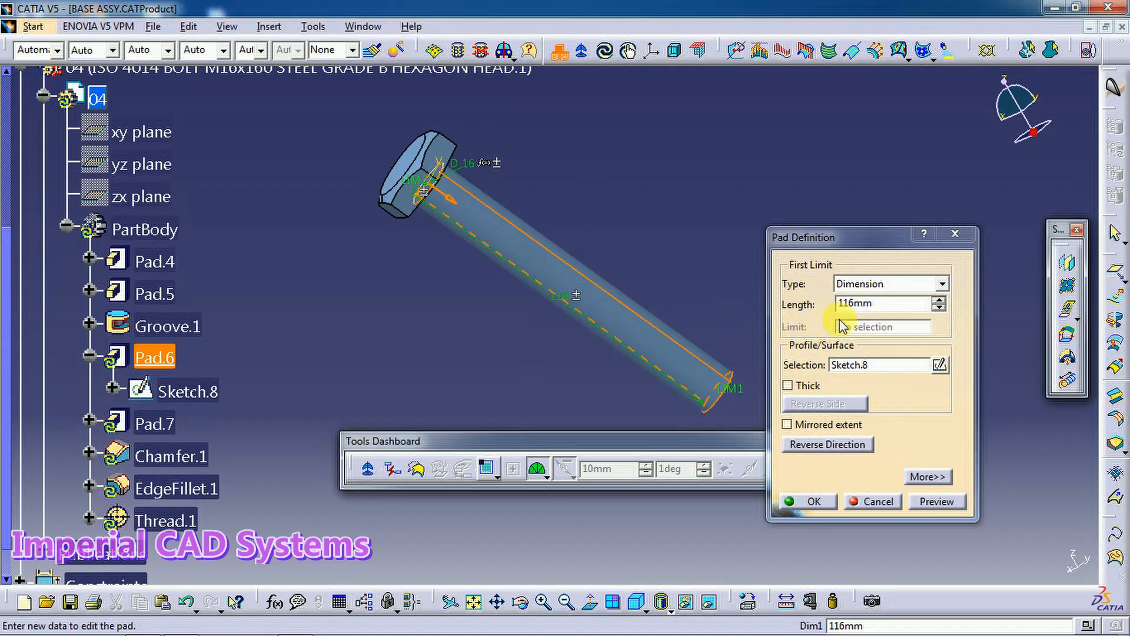
type("75")
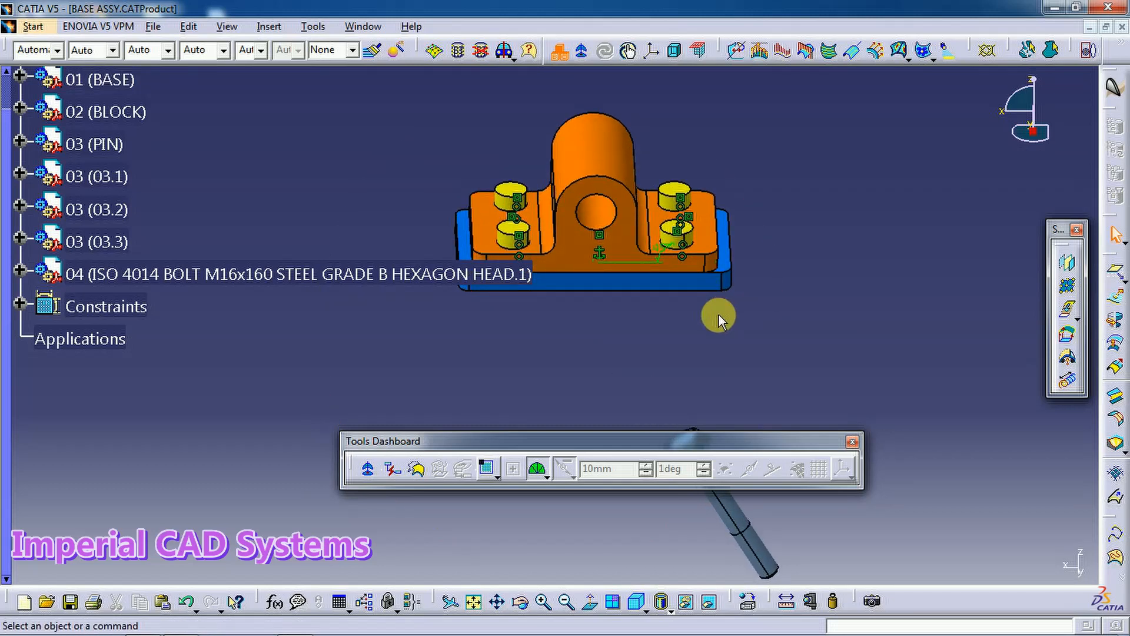
mouse_move(766, 369)
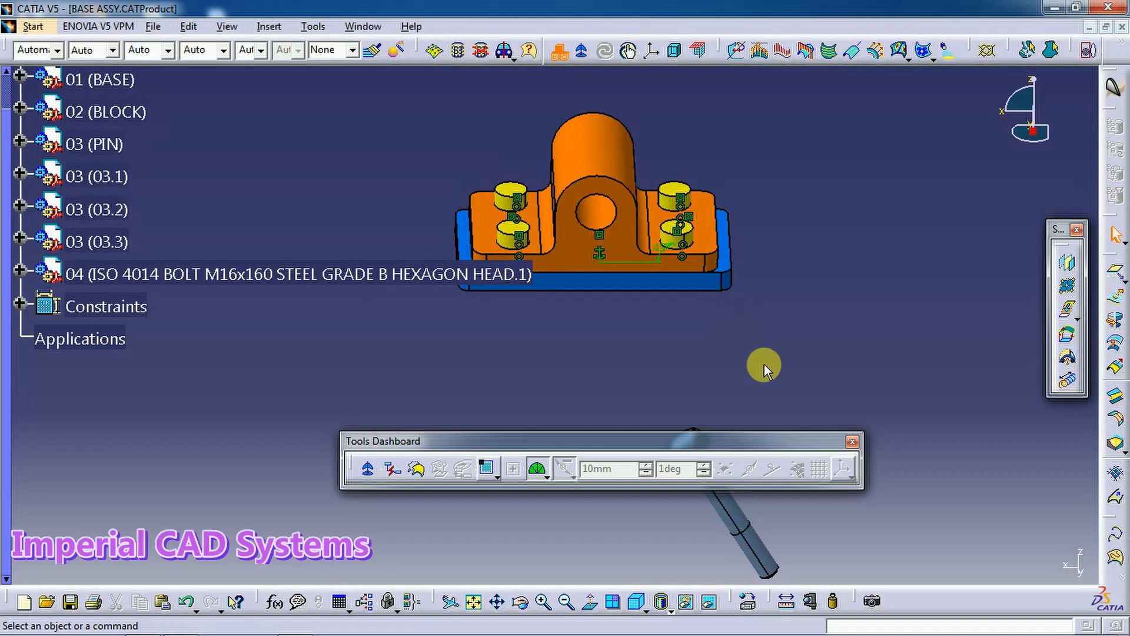